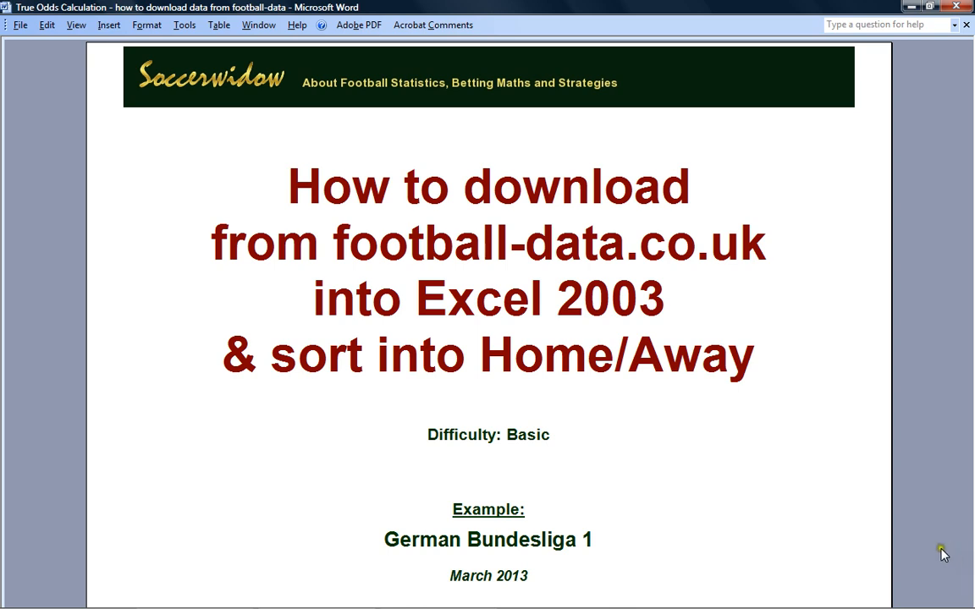
mouse_move(864, 545)
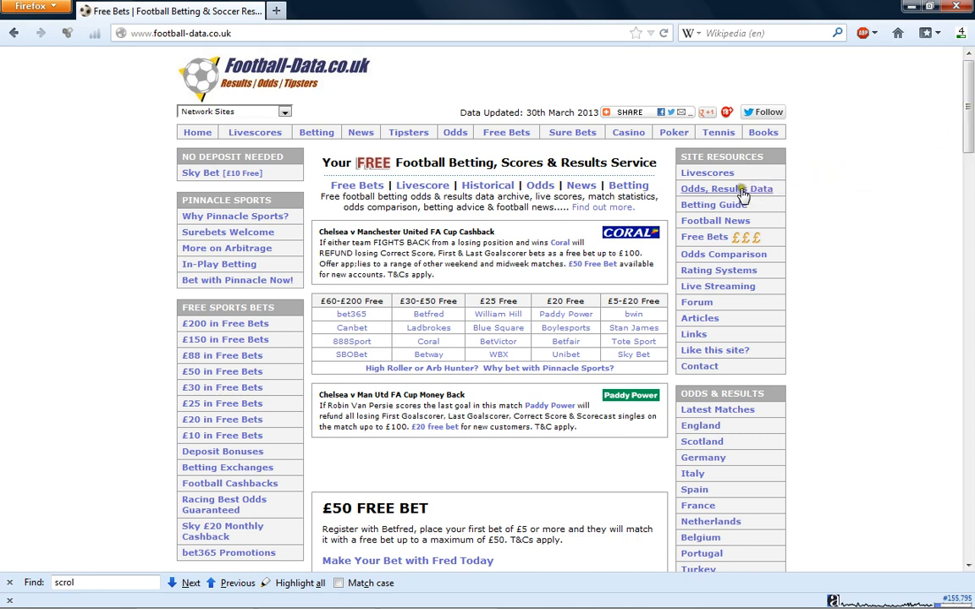
mouse_move(732, 196)
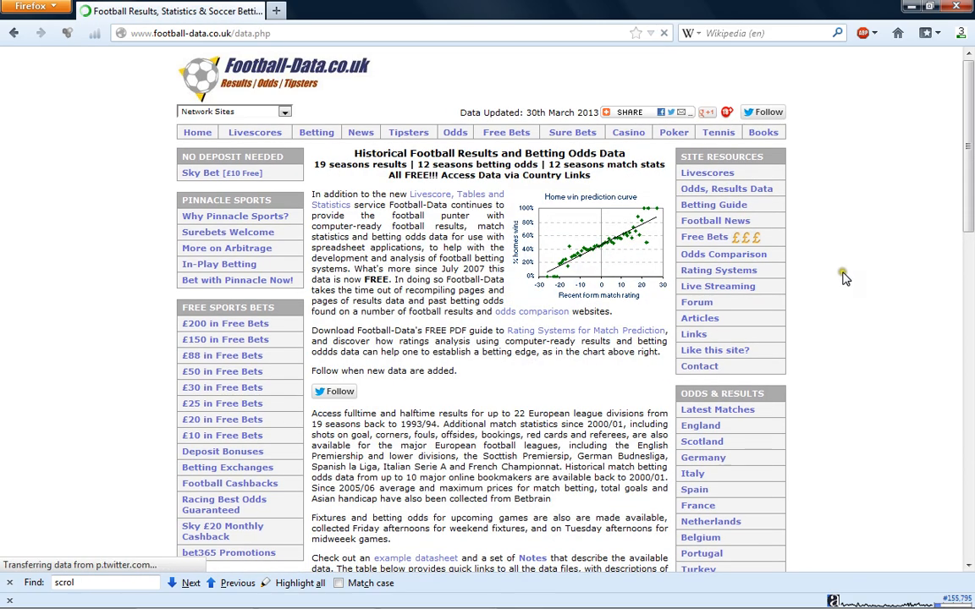
Download the 2011/2012 Bundesliga 1 CSV from the Germany results page and open it in Excel.
scroll(down, 3)
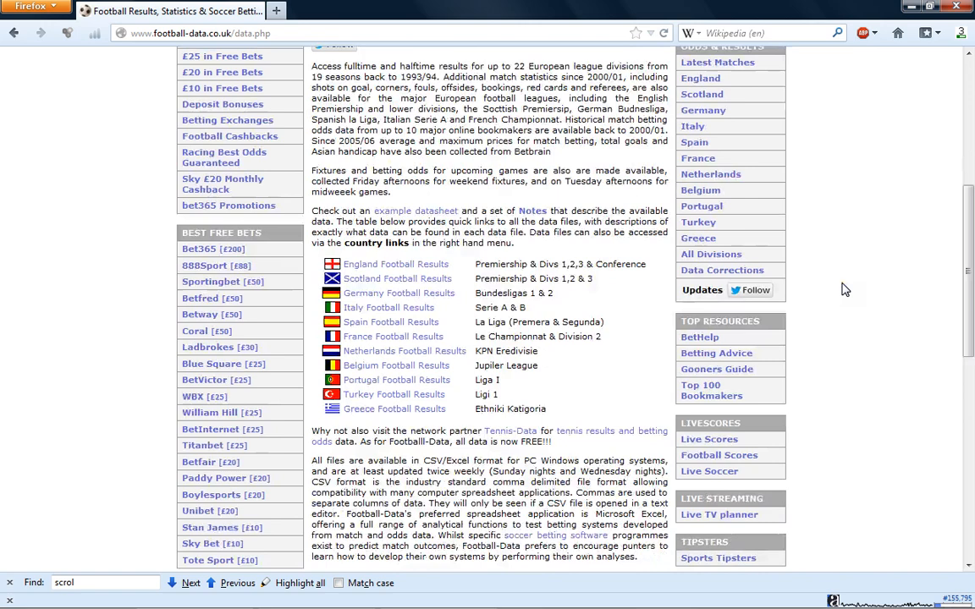
mouse_move(842, 286)
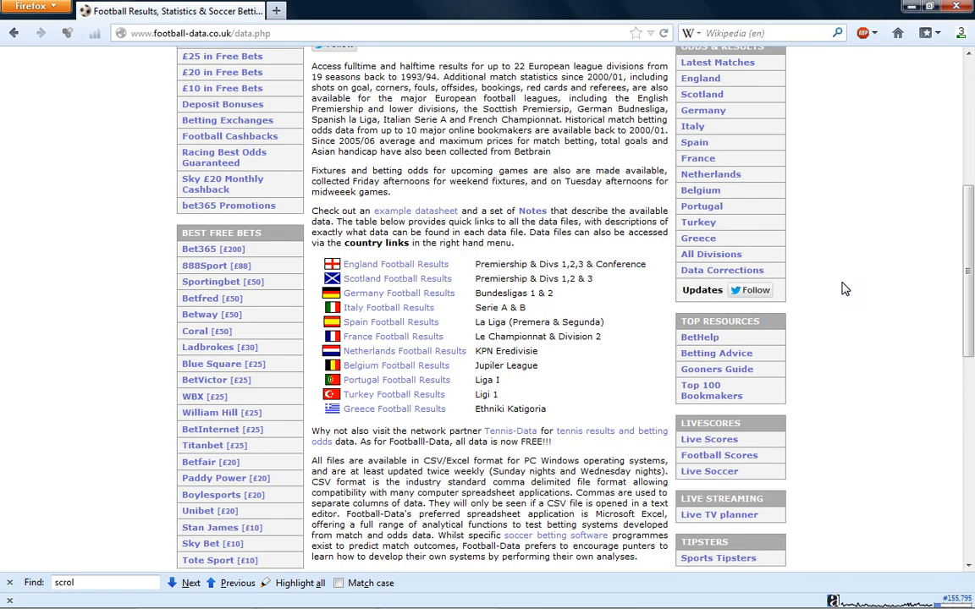
mouse_move(825, 288)
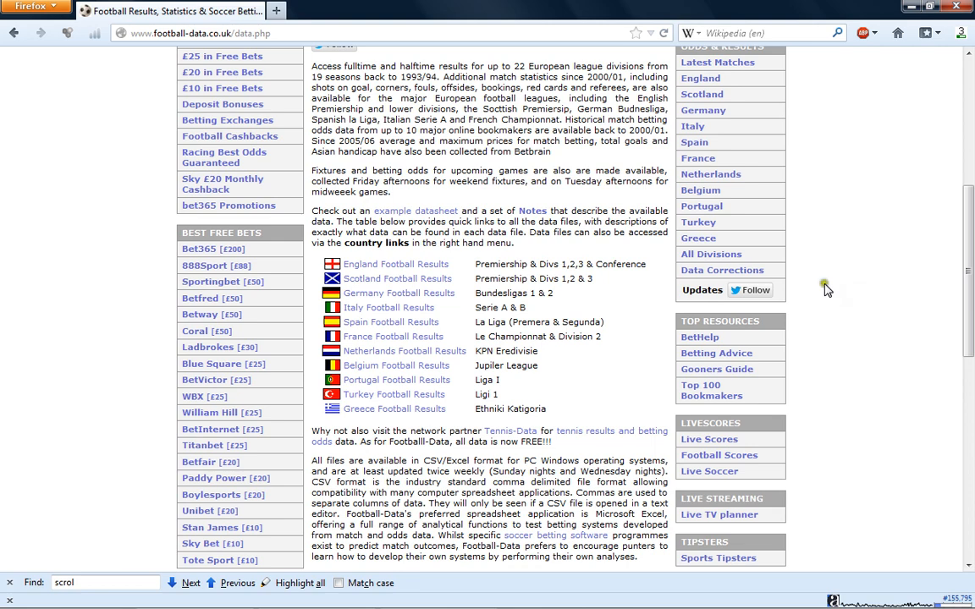
mouse_move(447, 293)
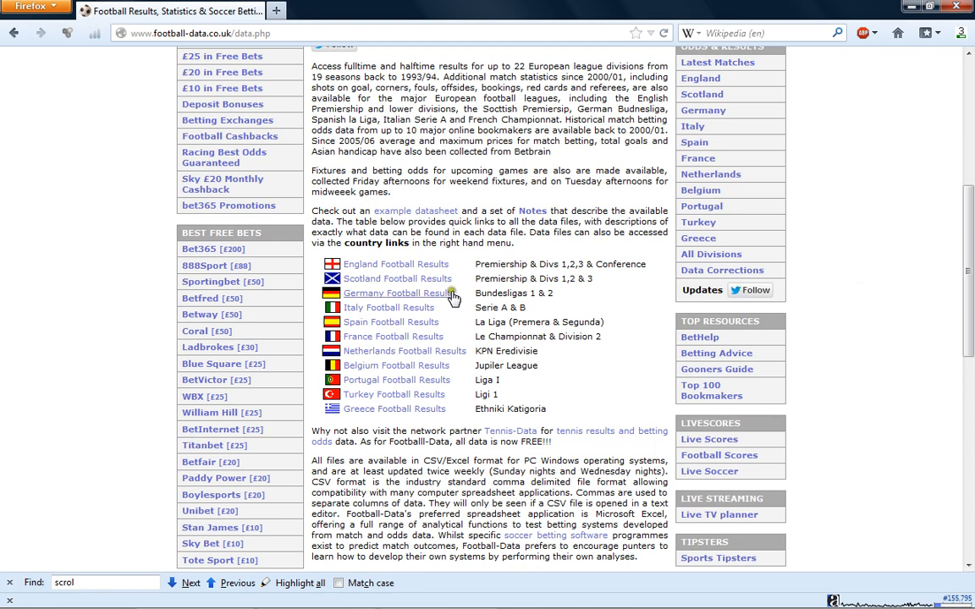
click(397, 293)
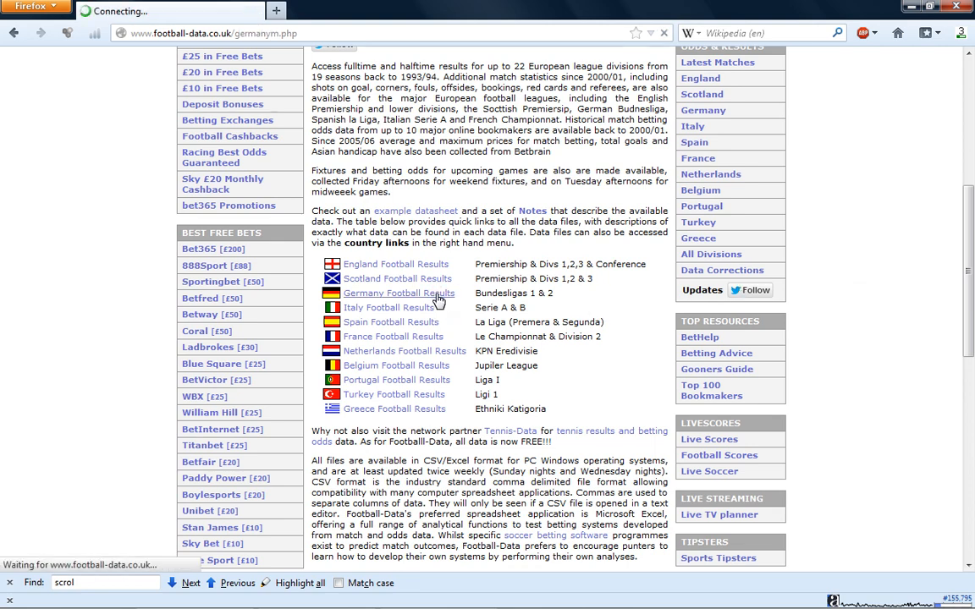
click(398, 293)
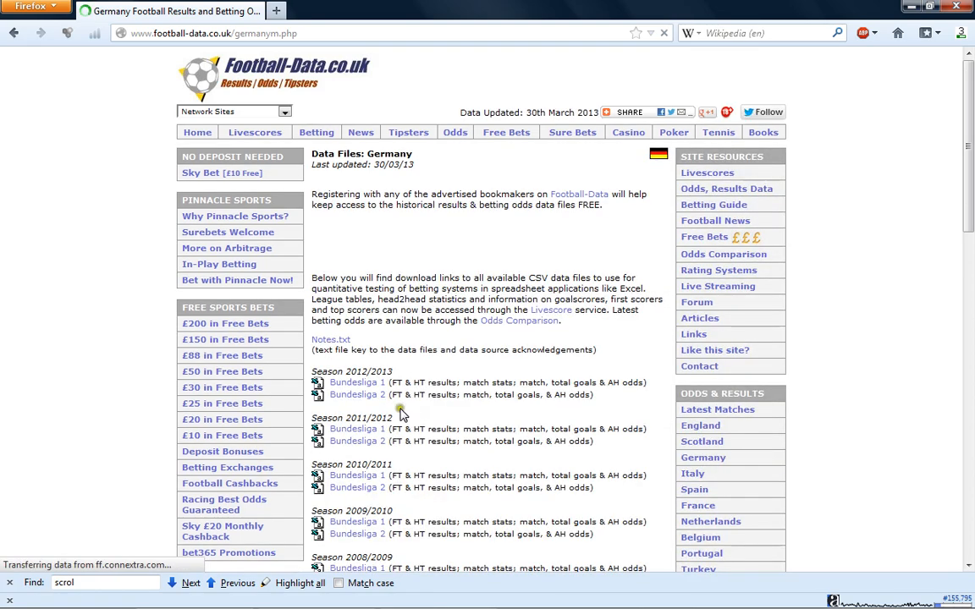
click(356, 428)
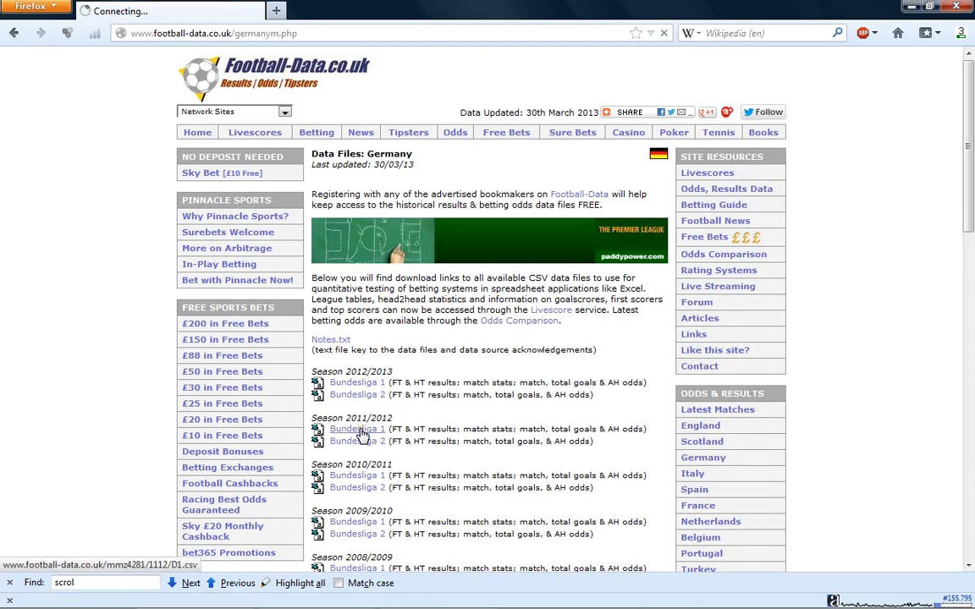
click(356, 429)
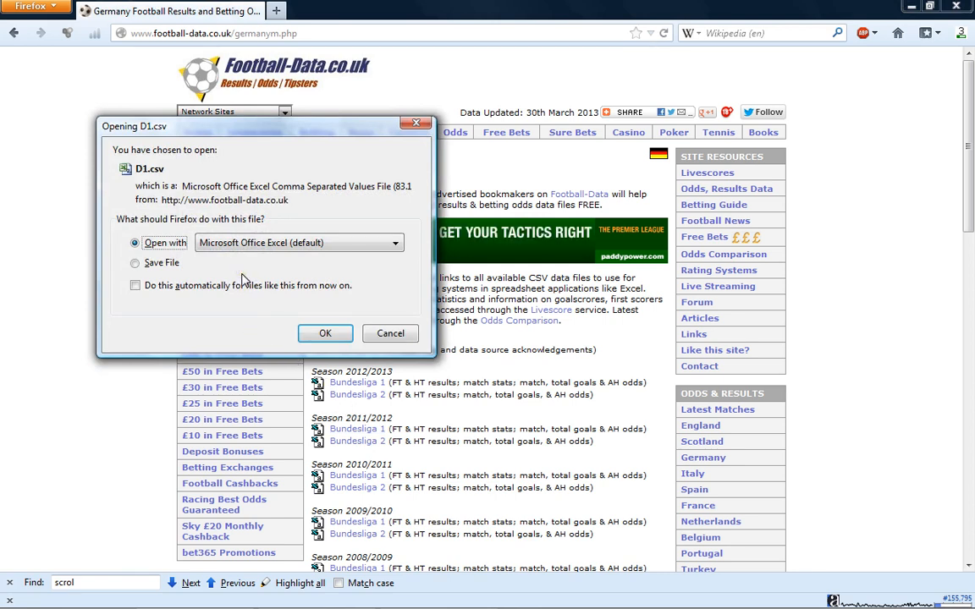
mouse_move(211, 228)
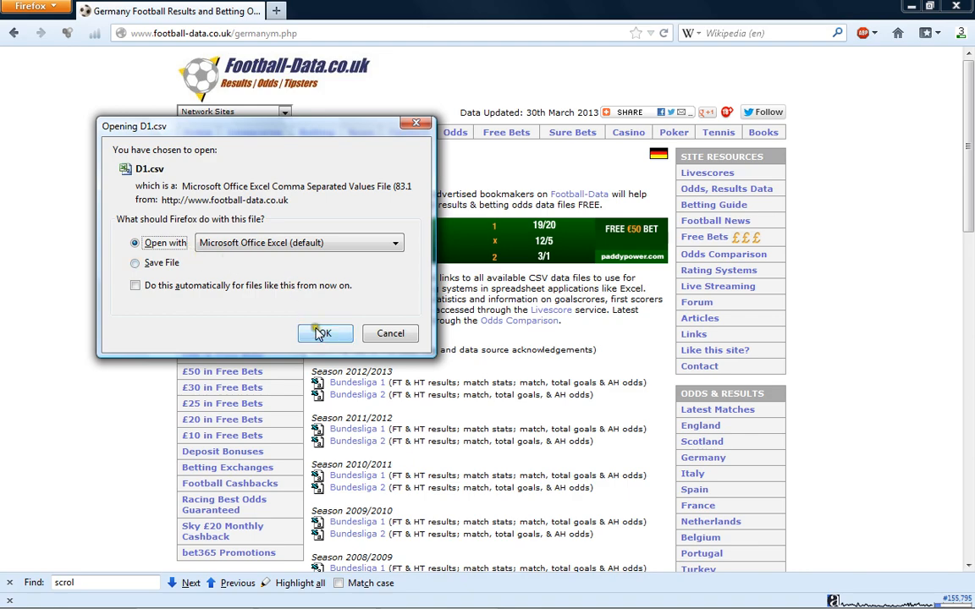
click(325, 333)
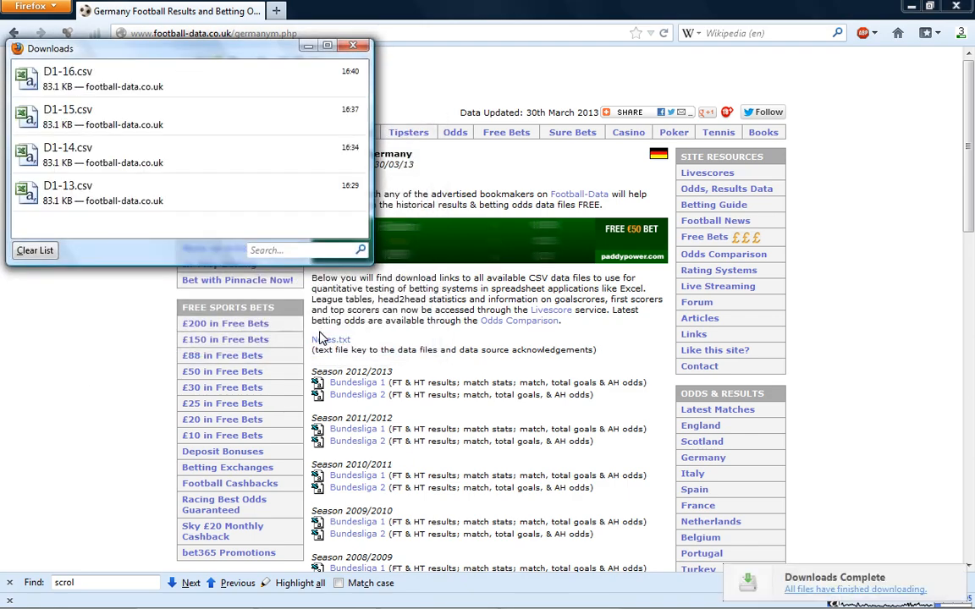
double_click(76, 83)
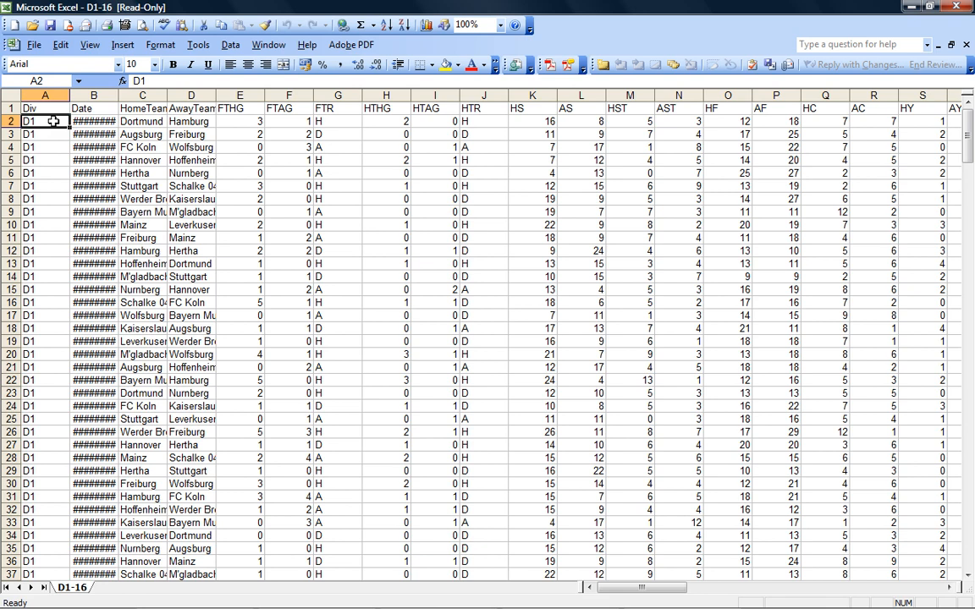
Number the matches from 1 down column A and autofit columns B to D.
text(1)
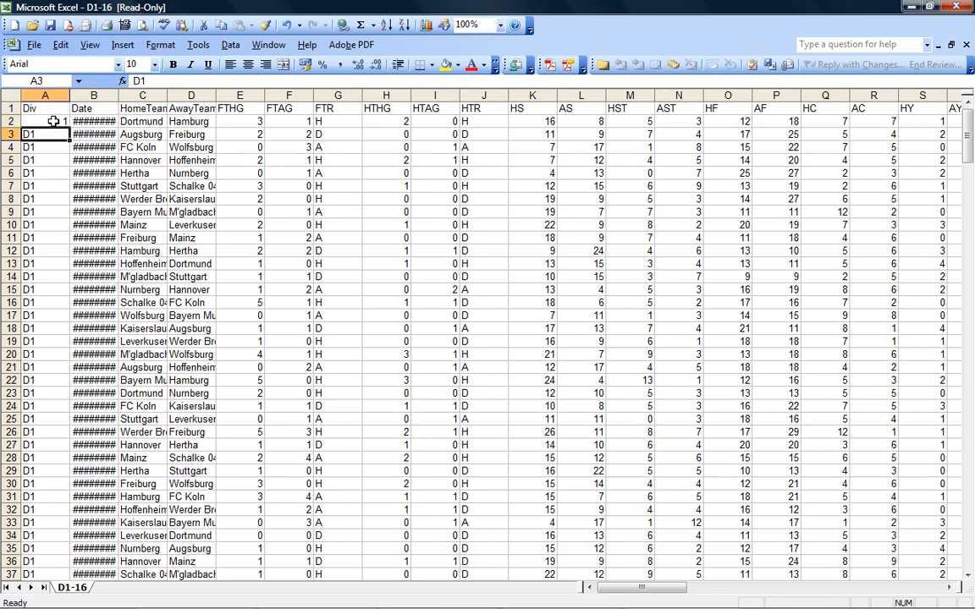
click(34, 162)
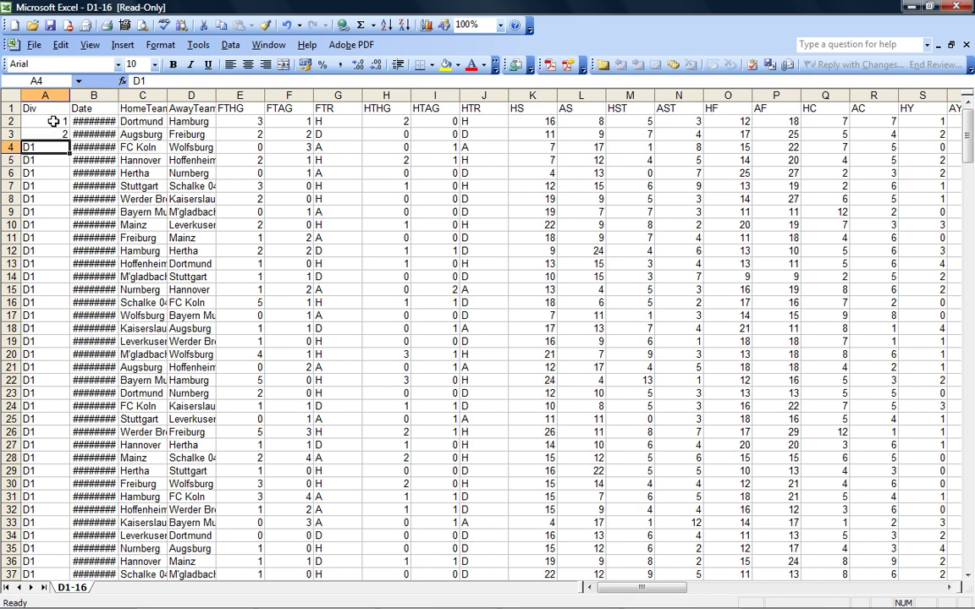
click(34, 143)
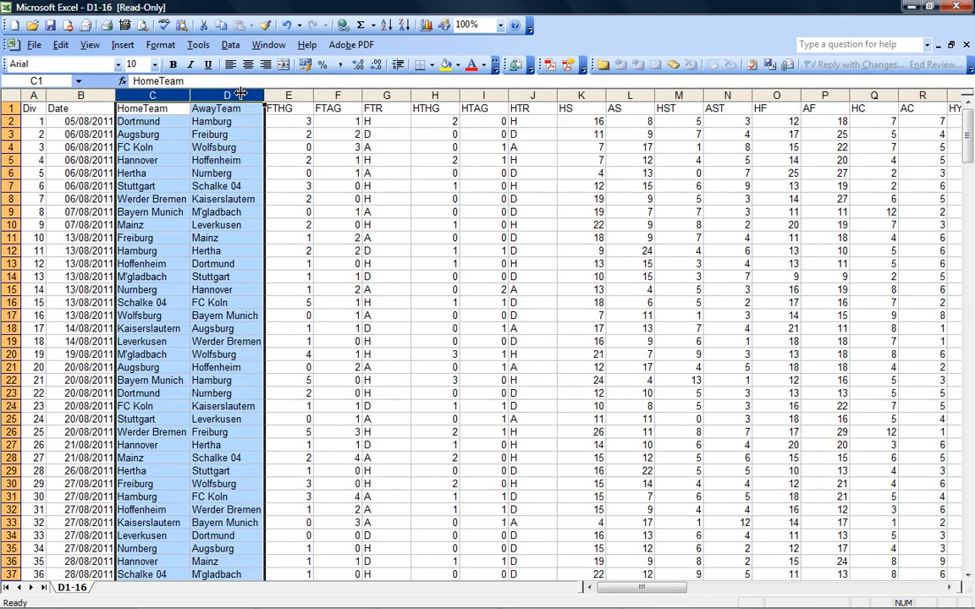
Insert column B filled with 2012 for every match and bold row 1.
click(76, 106)
text(20)
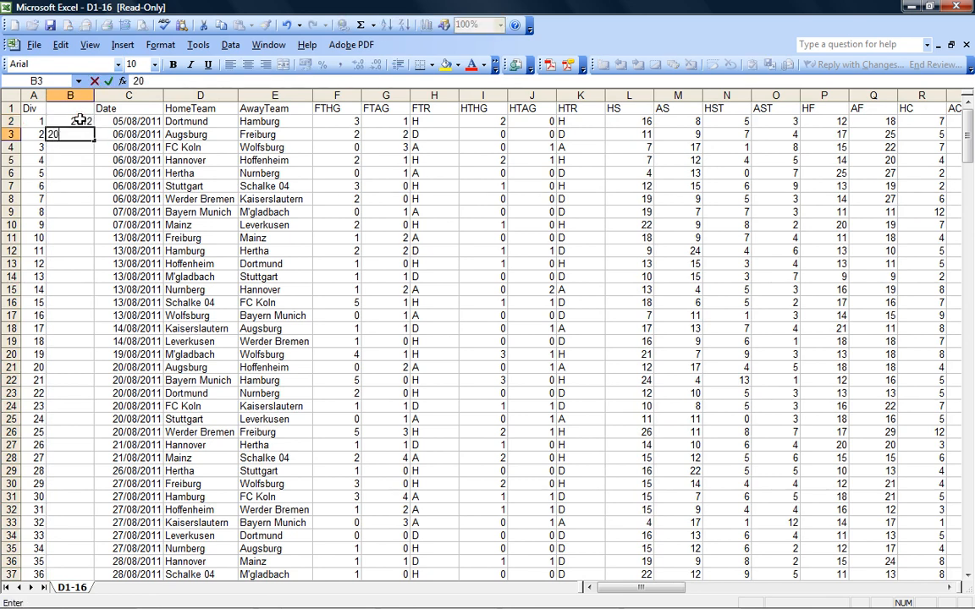
drag(70, 121, 70, 133)
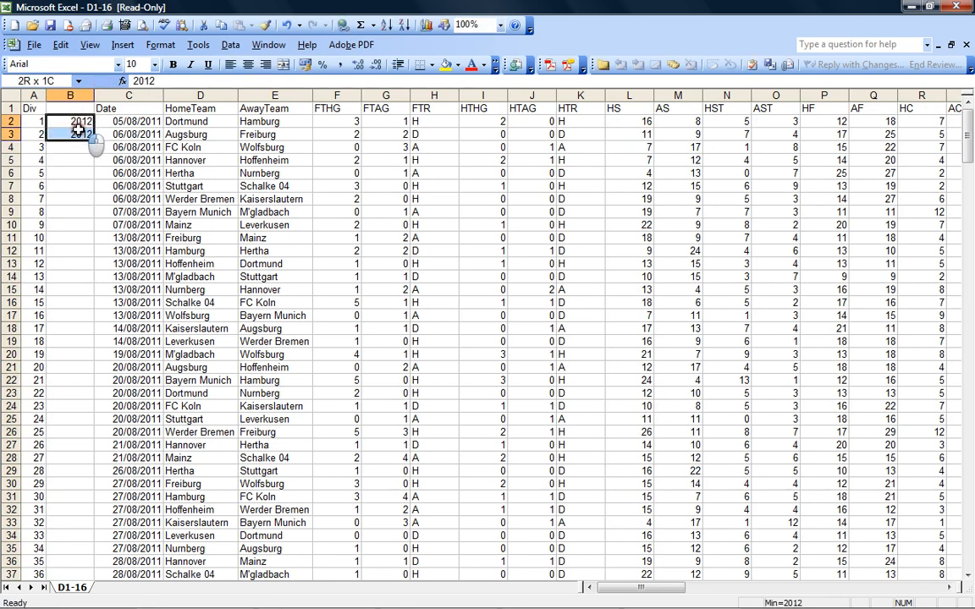
drag(89, 142, 90, 574)
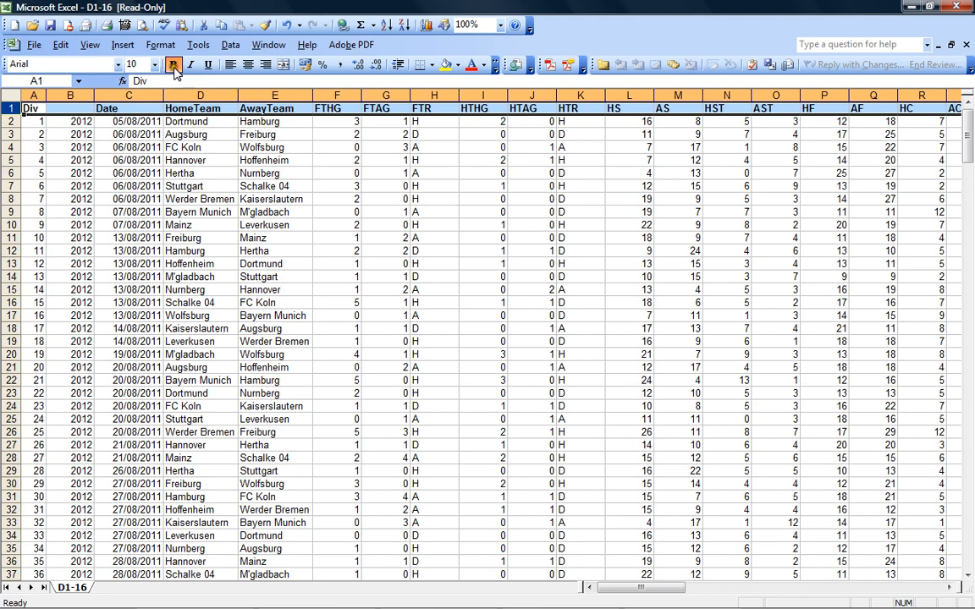
Freeze panes below the header row and scroll to the last matches.
click(169, 64)
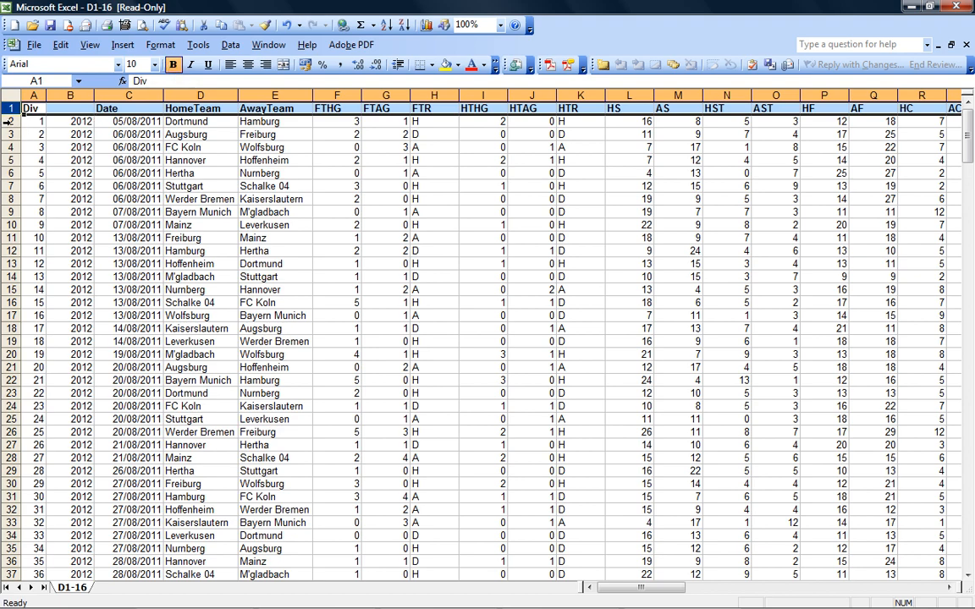
click(269, 44)
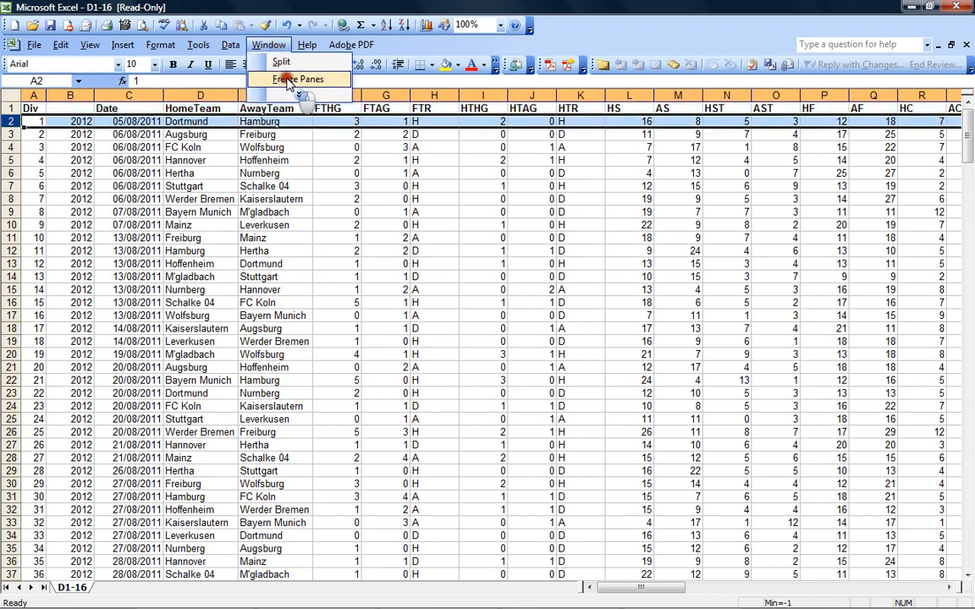
scroll(down, 3)
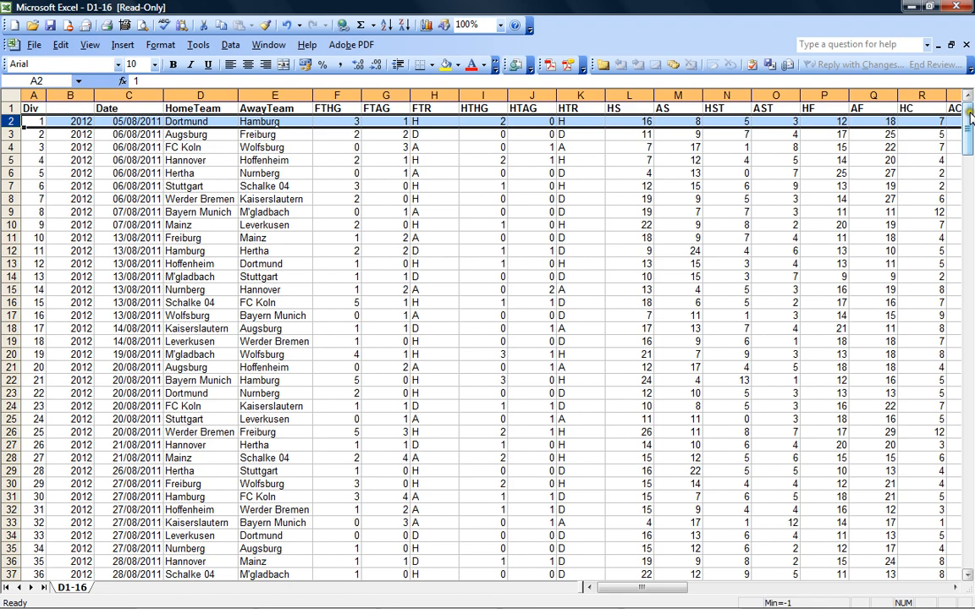
scroll(down, 3)
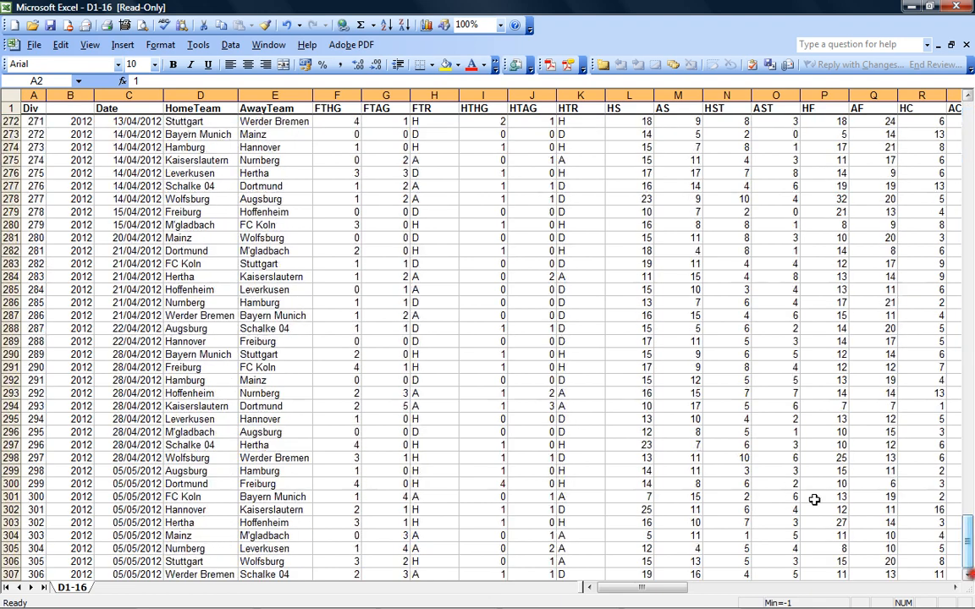
Sort the data rows by column E (AwayTeam), then by column A.
scroll(down, 3)
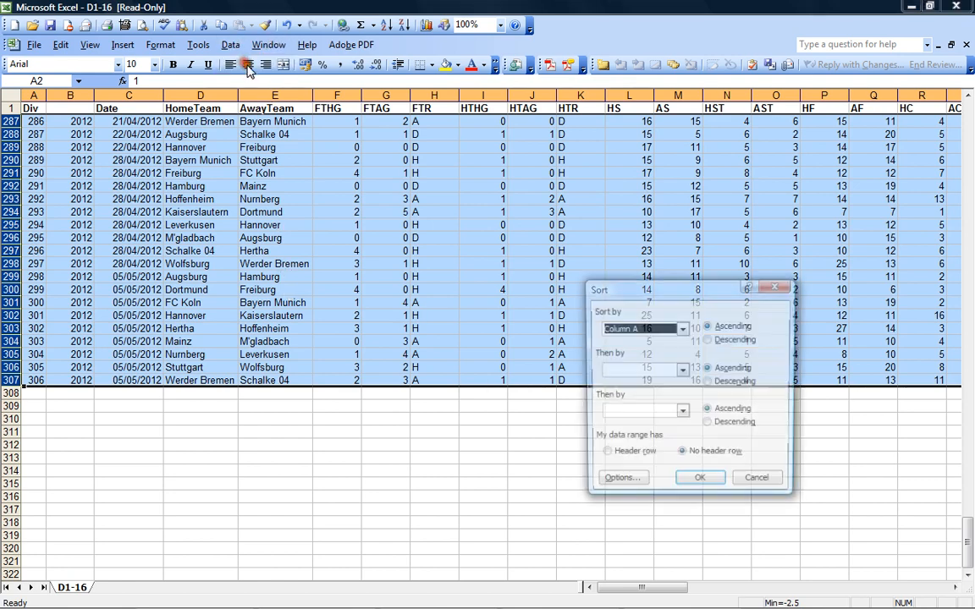
click(681, 328)
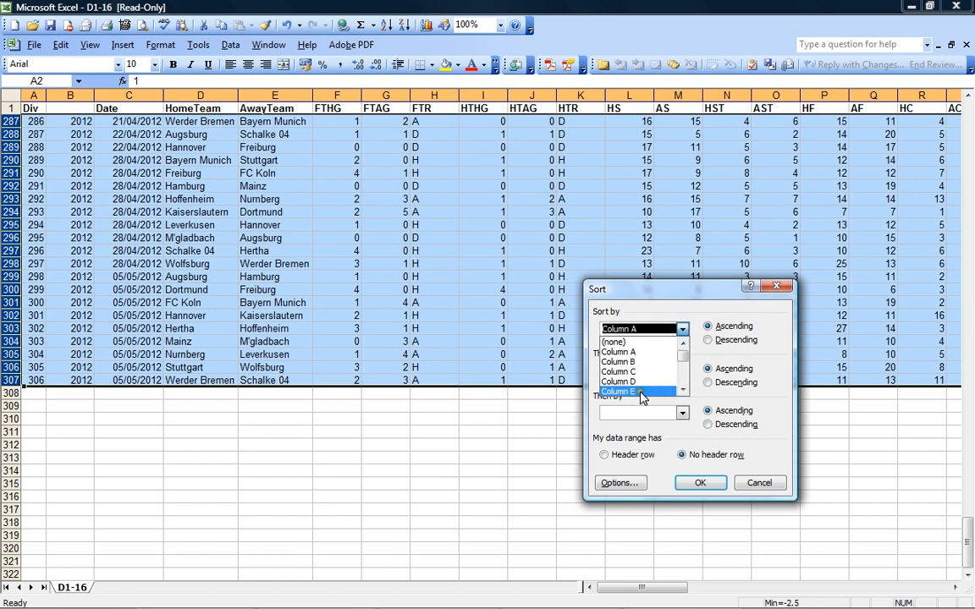
click(700, 483)
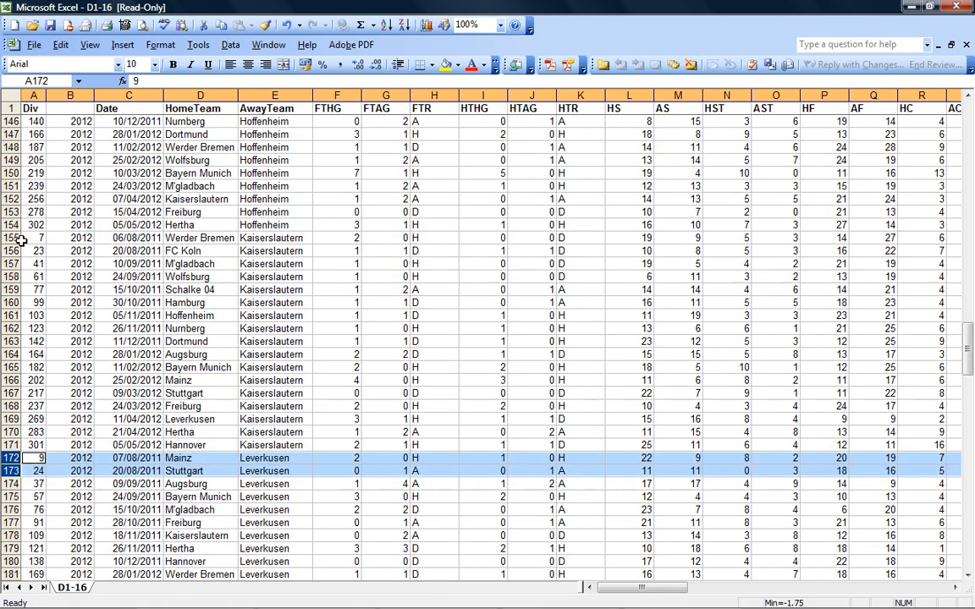
Insert two blank rows at each away-team boundary, such as before Kaiserslautern.
click(39, 248)
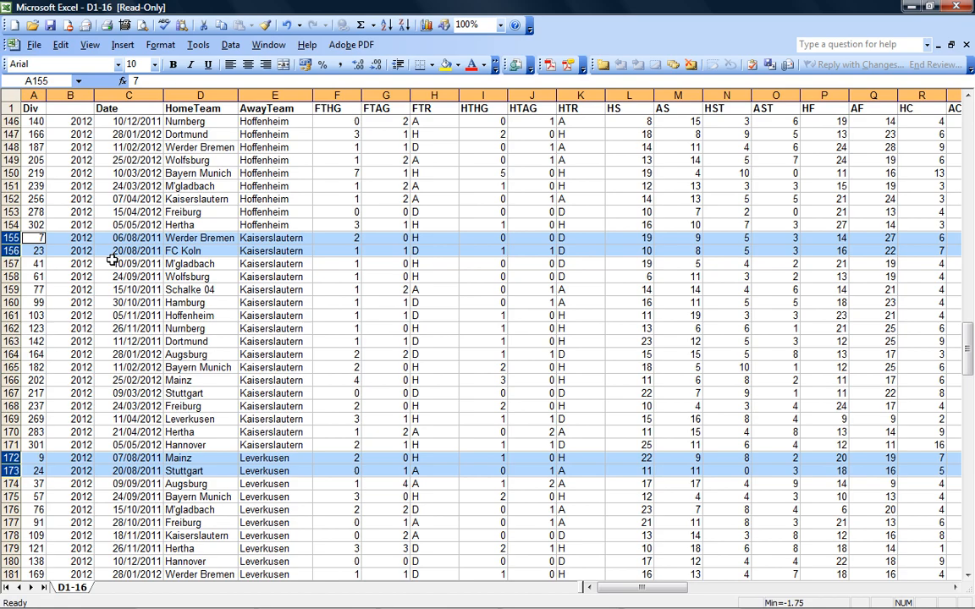
scroll(up, 3)
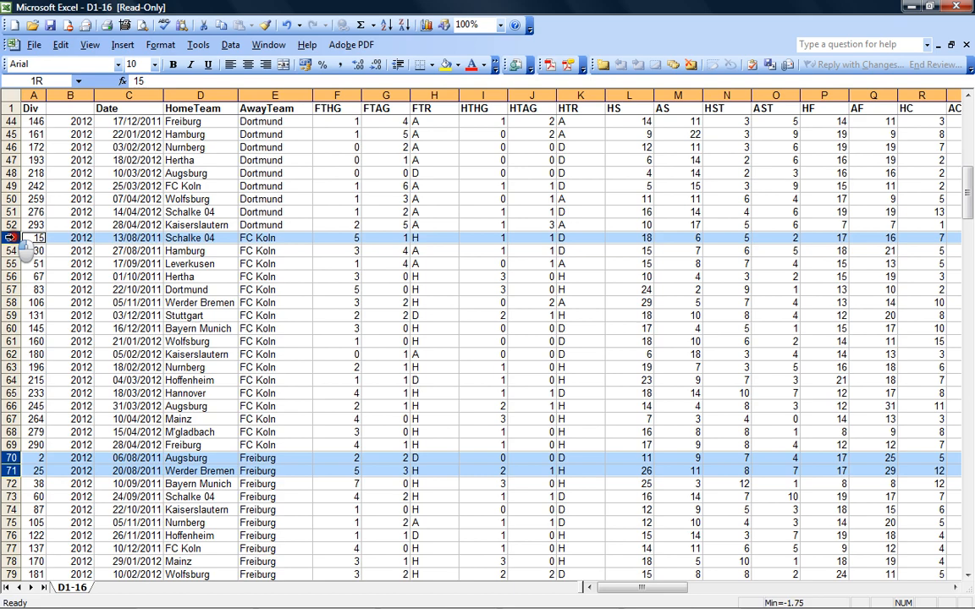
scroll(up, 3)
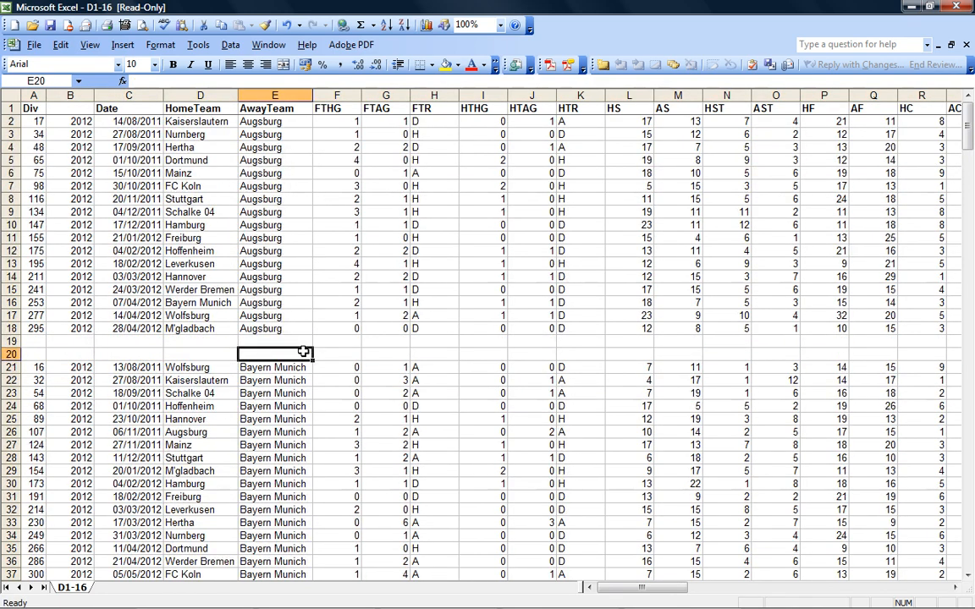
scroll(down, 3)
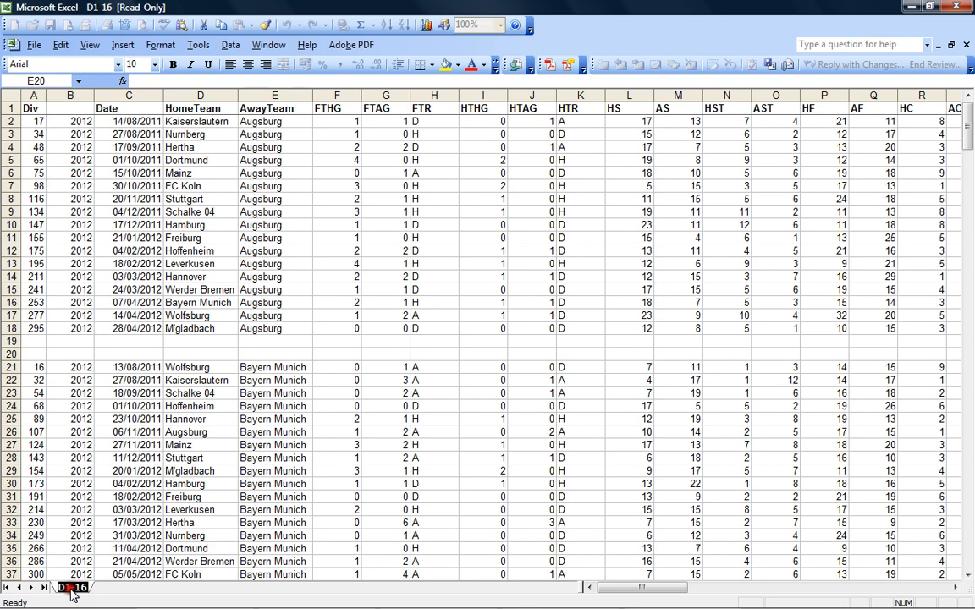
Rename the sheet tab to Away, add a Home sheet, and copy Away's cells.
click(80, 582)
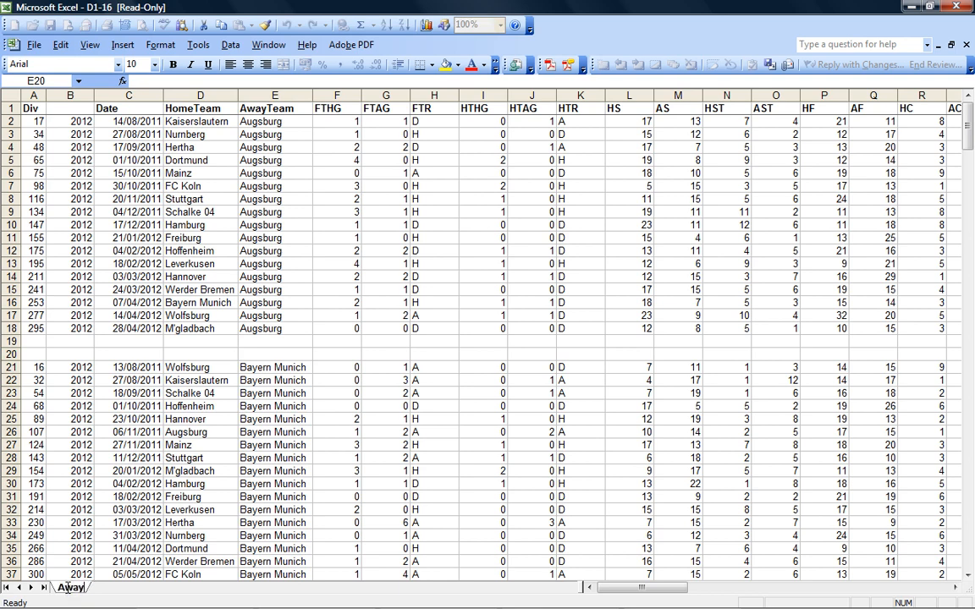
click(137, 559)
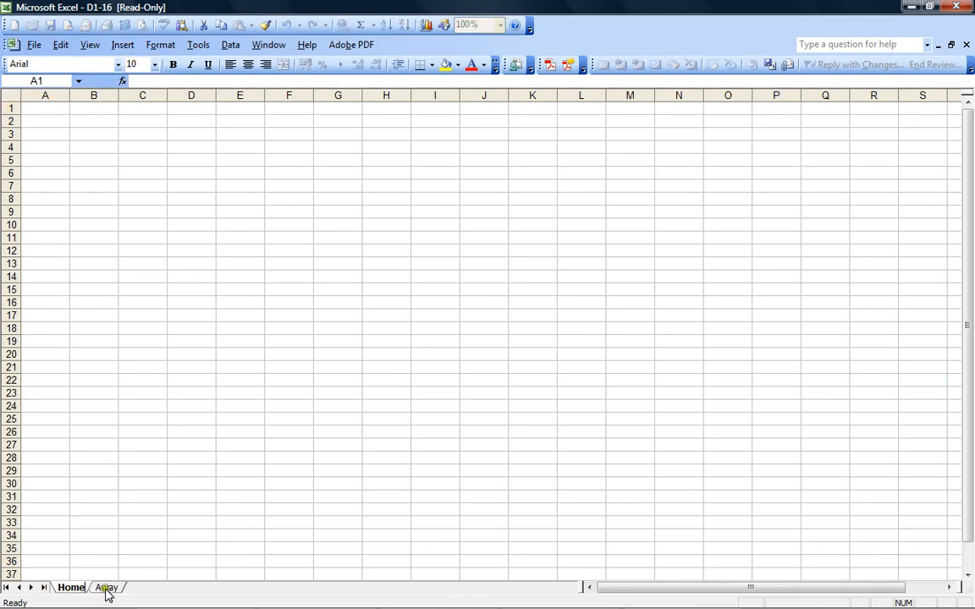
click(105, 589)
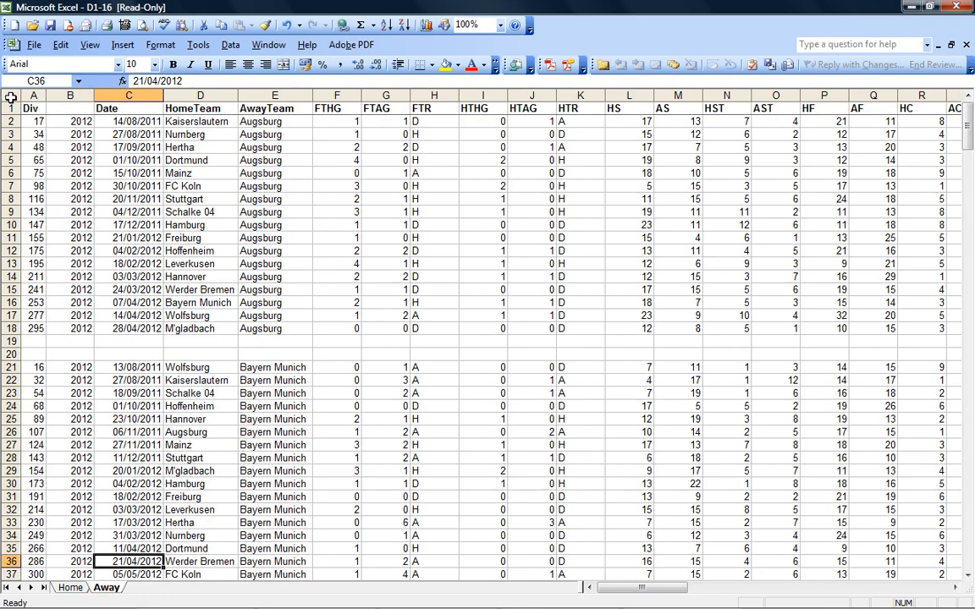
right_click(10, 98)
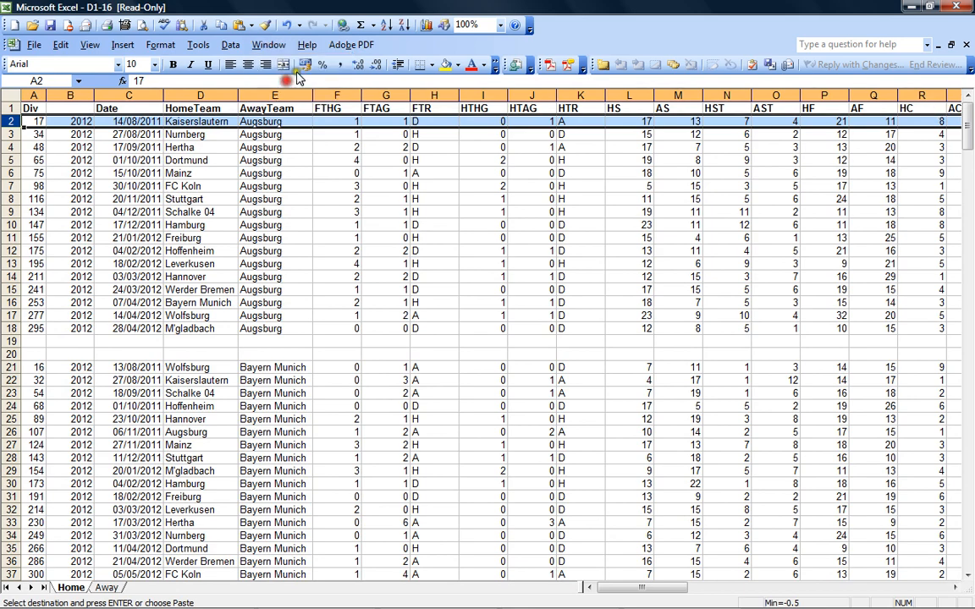
Sort the Home sheet's match rows by column D, HomeTeam.
scroll(down, 3)
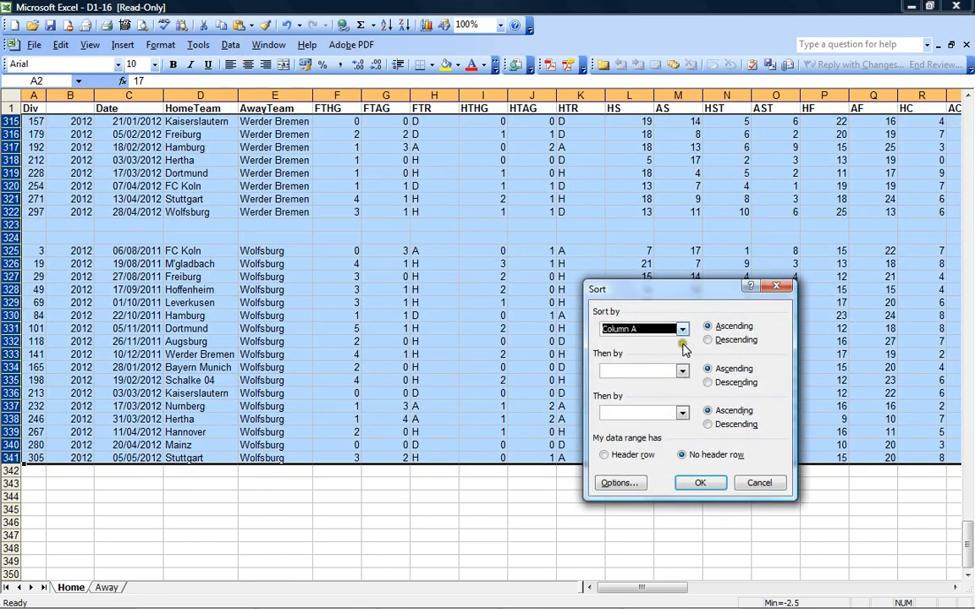
click(683, 329)
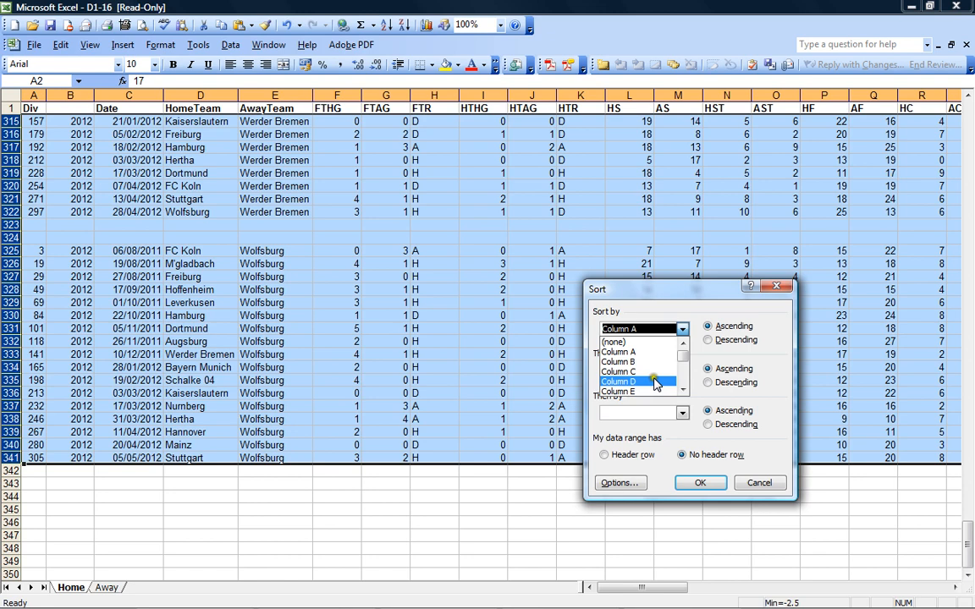
click(636, 376)
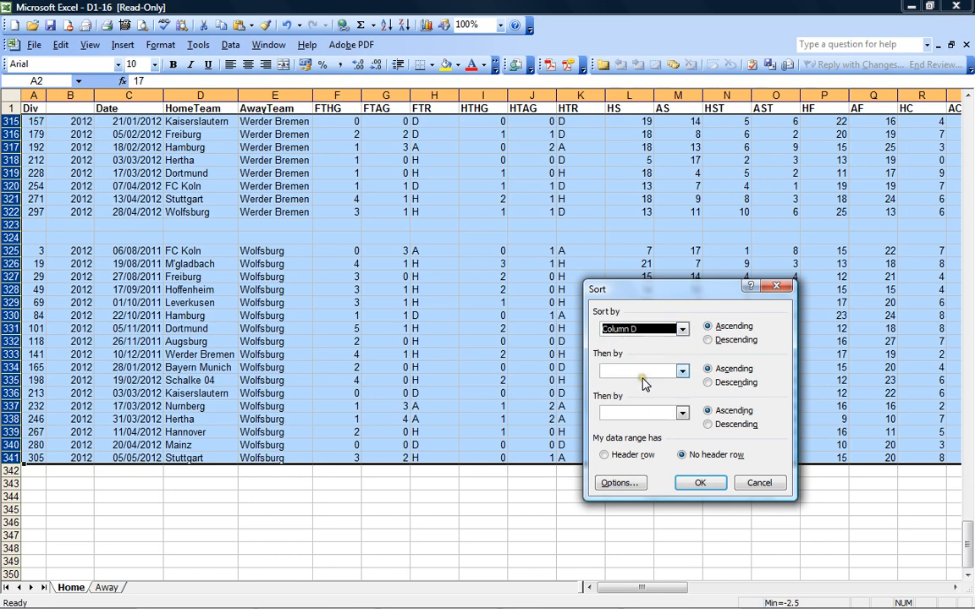
click(681, 370)
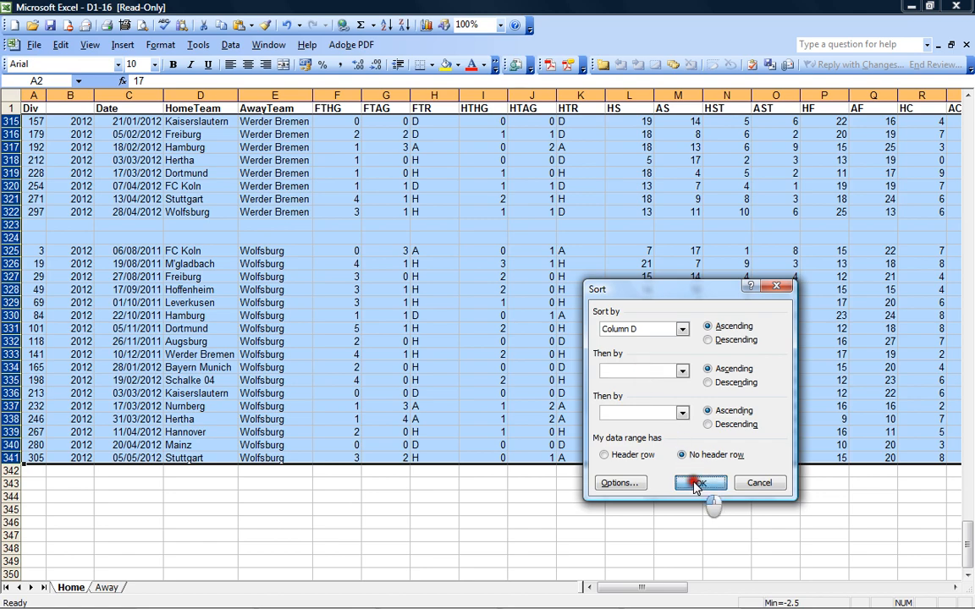
click(698, 482)
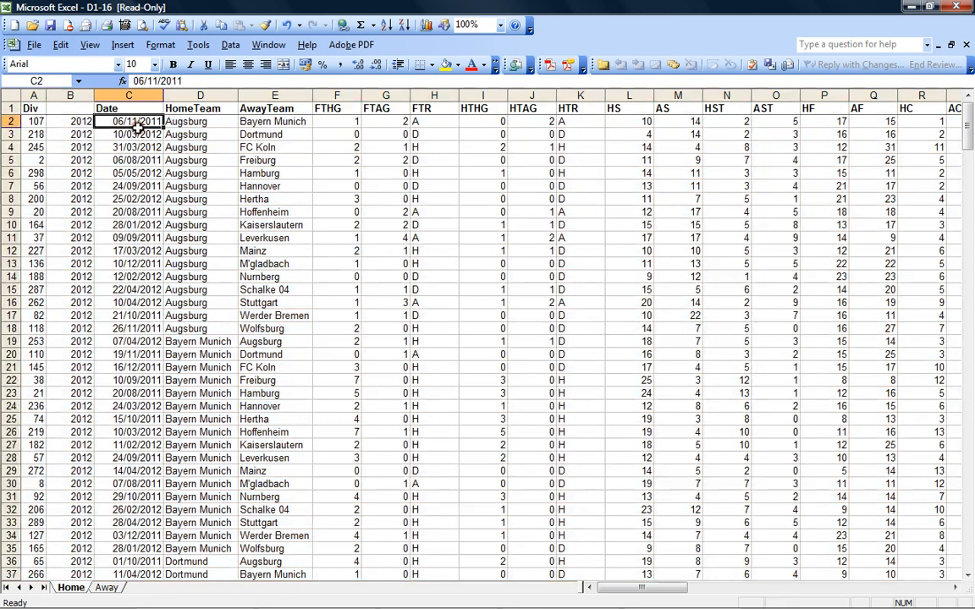
mouse_move(203, 299)
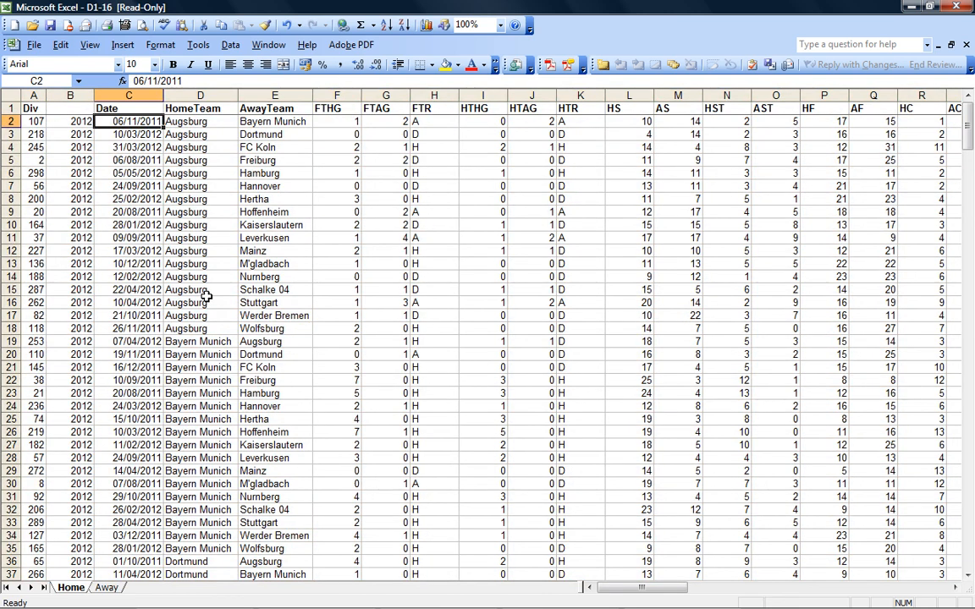
Select match rows through row 307 and set up Sort by column D, then column A.
click(129, 147)
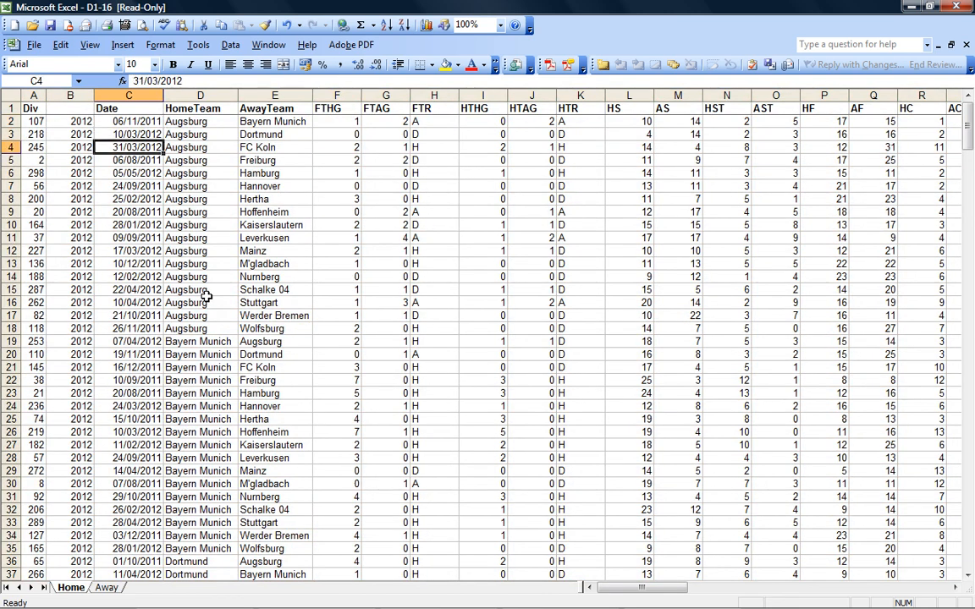
click(129, 160)
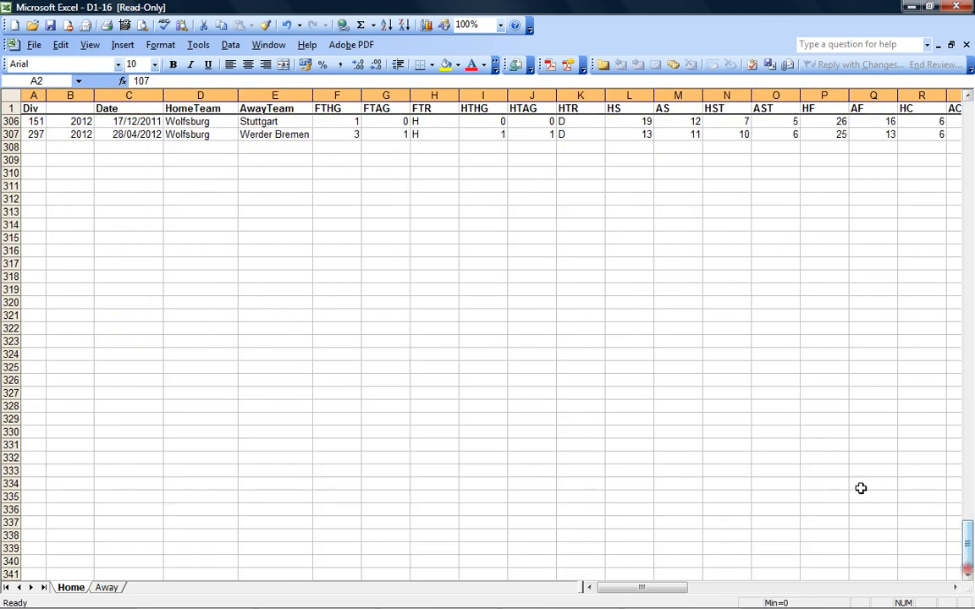
scroll(up, 3)
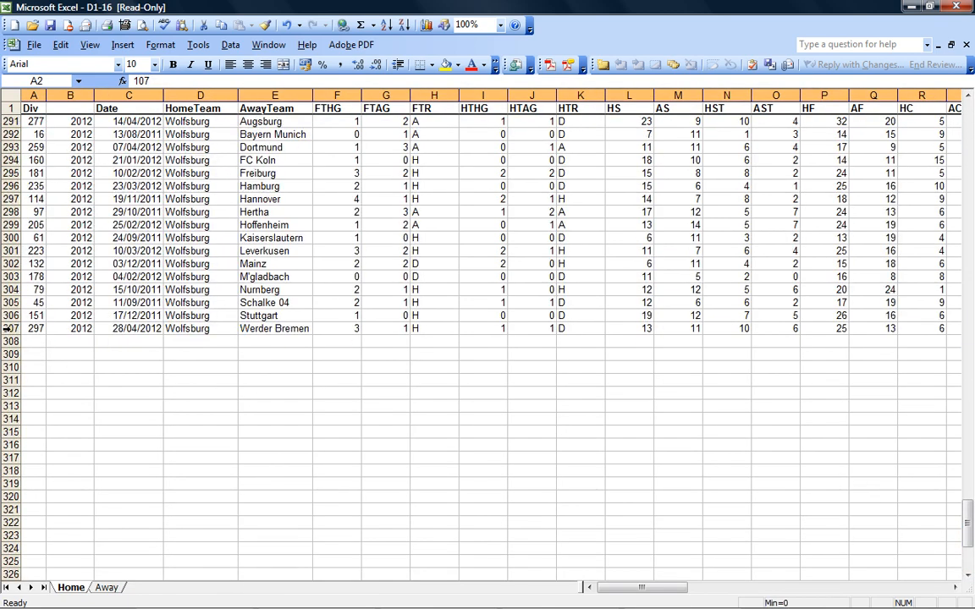
click(230, 46)
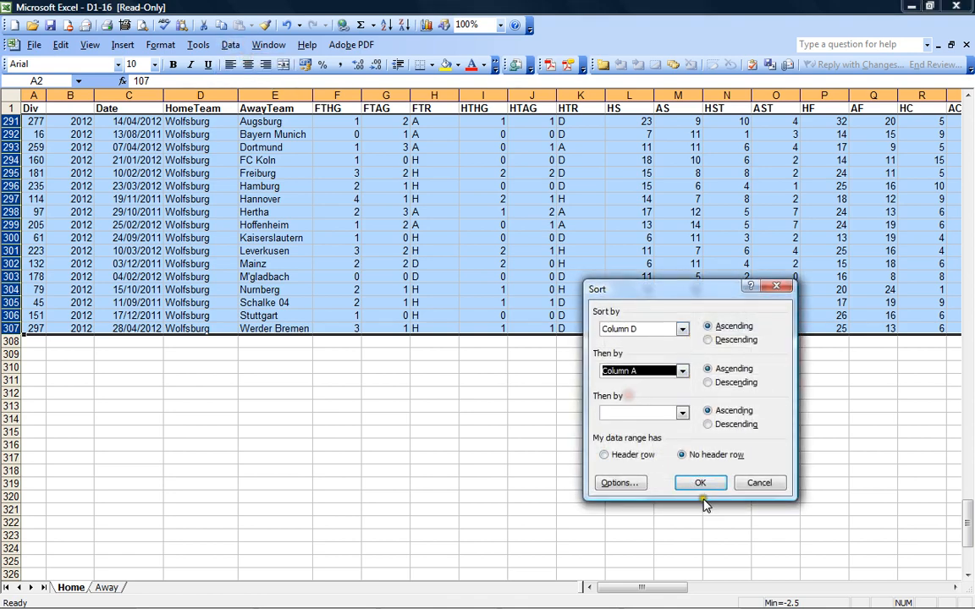
Apply the HomeTeam-then-match-number sort and insert two blank rows between team groups.
click(700, 482)
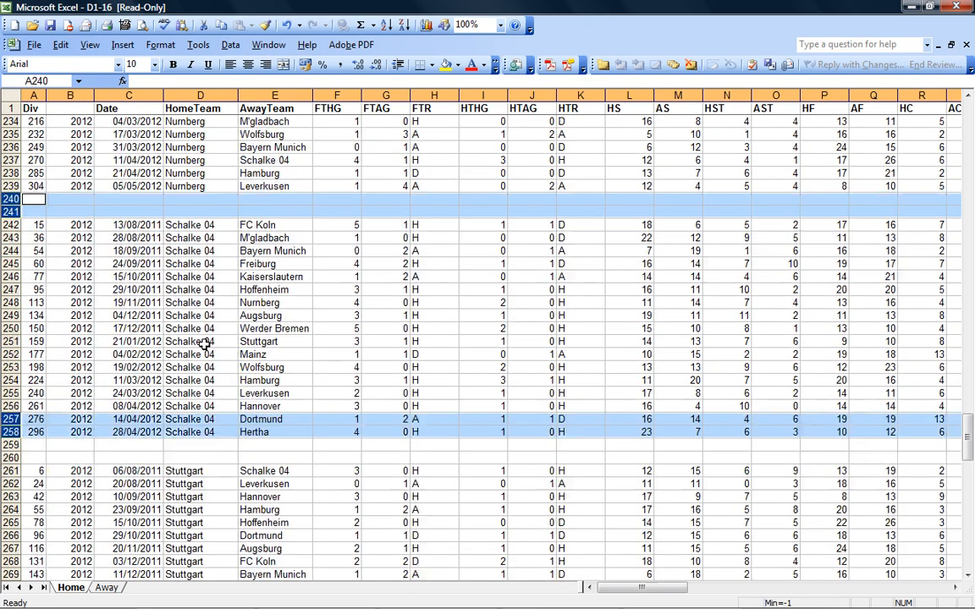
scroll(down, 3)
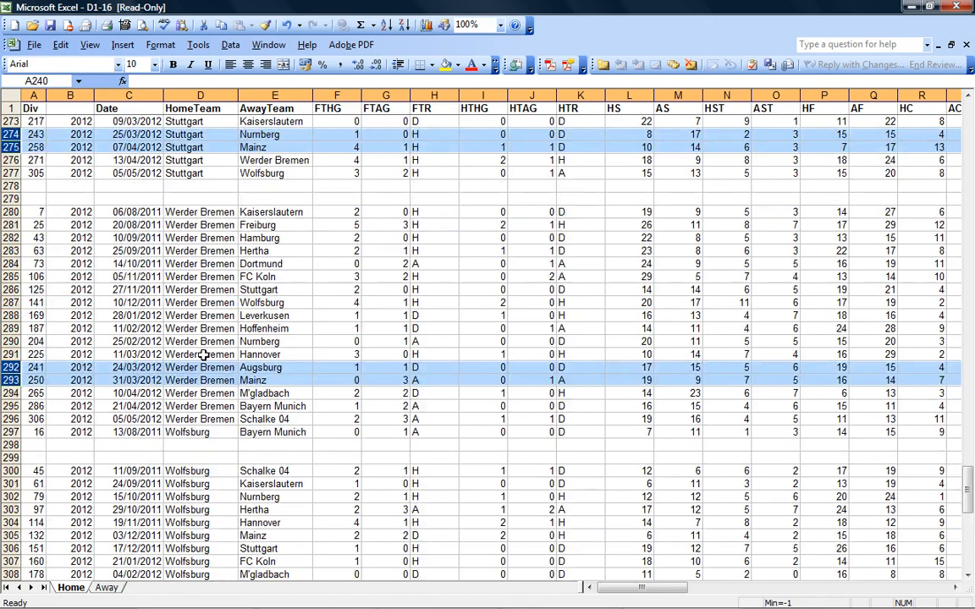